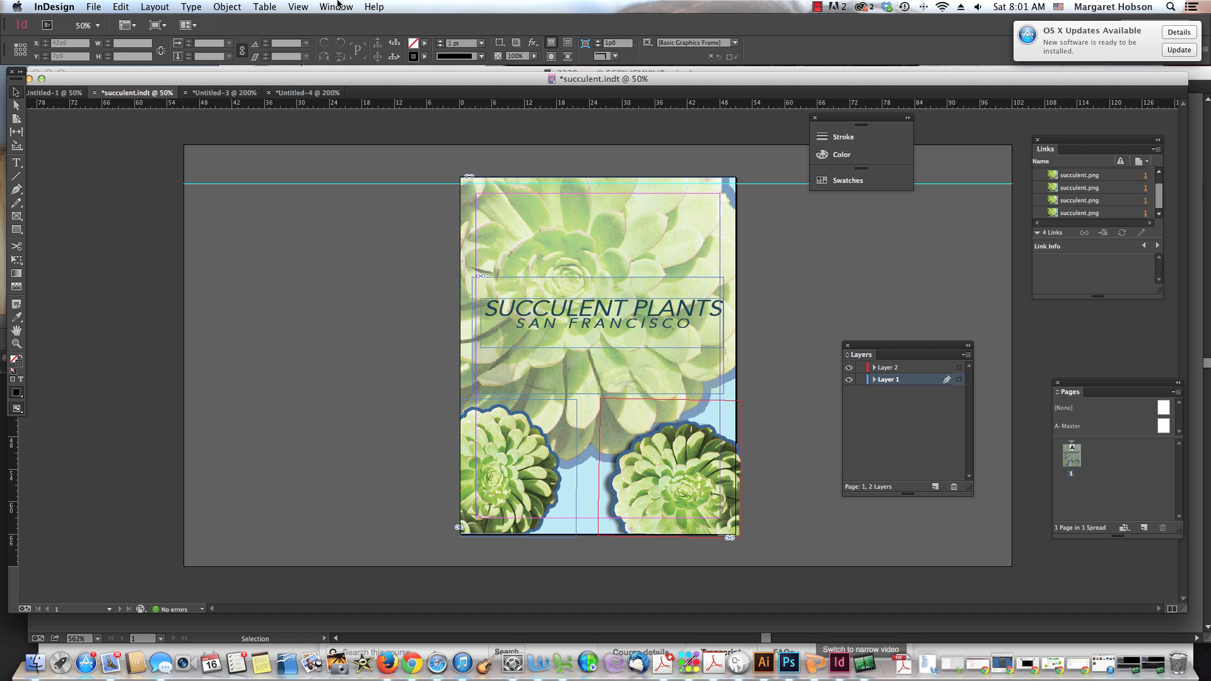
Step: Switch the poster to Preview screen mode from the View menu and select the title frame
left_click(298, 6)
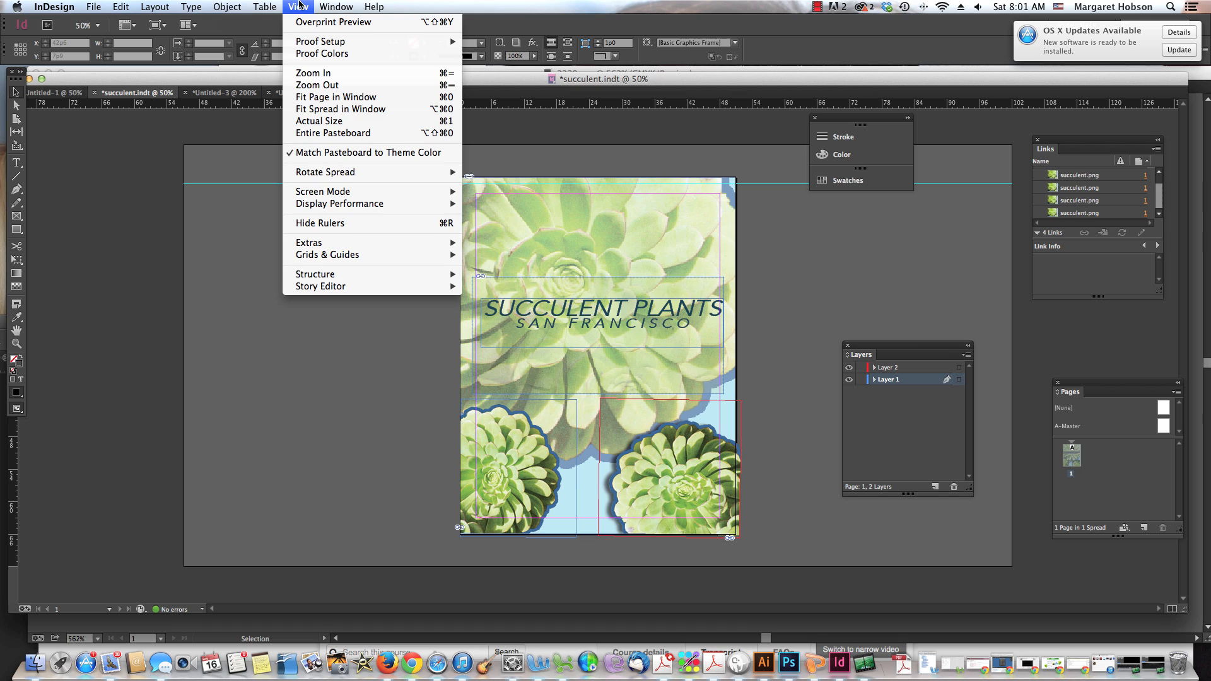
mouse_move(323, 190)
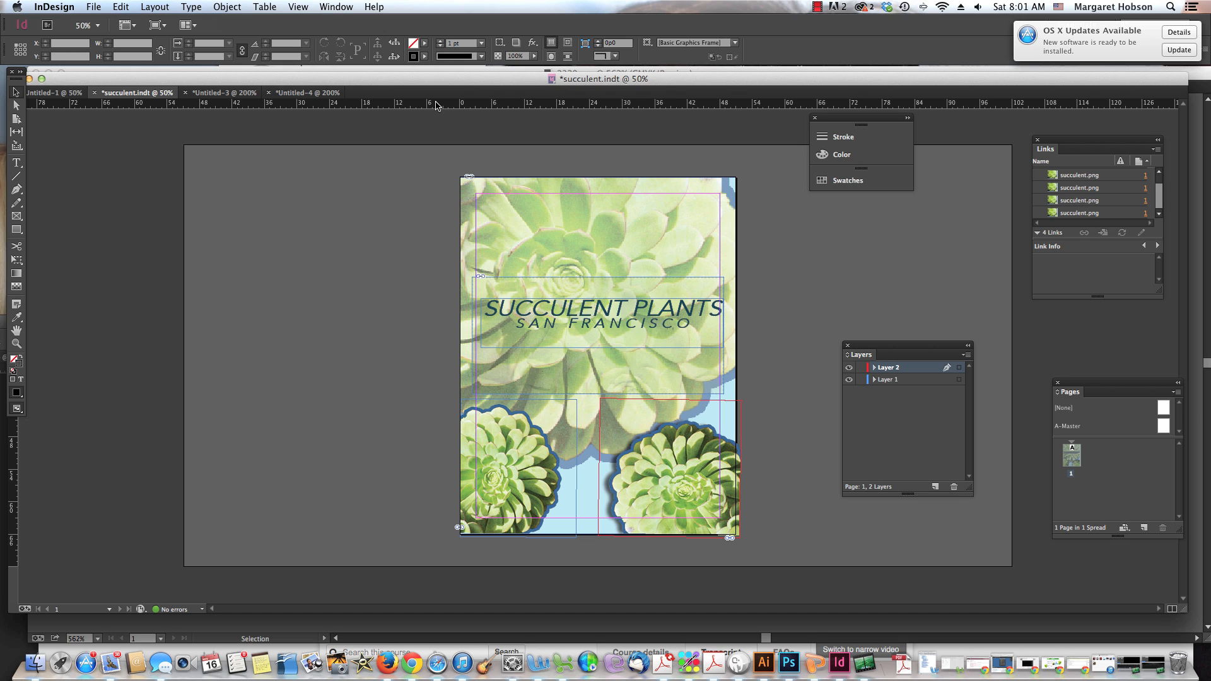
mouse_move(411, 54)
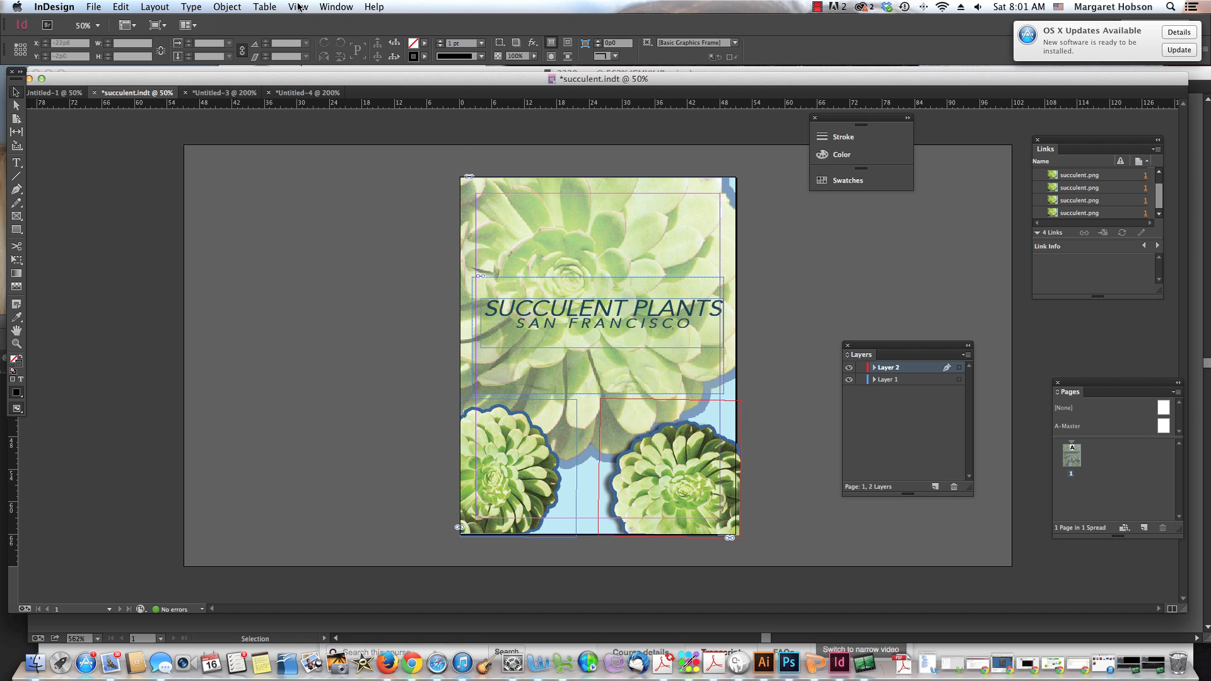
left_click(297, 6)
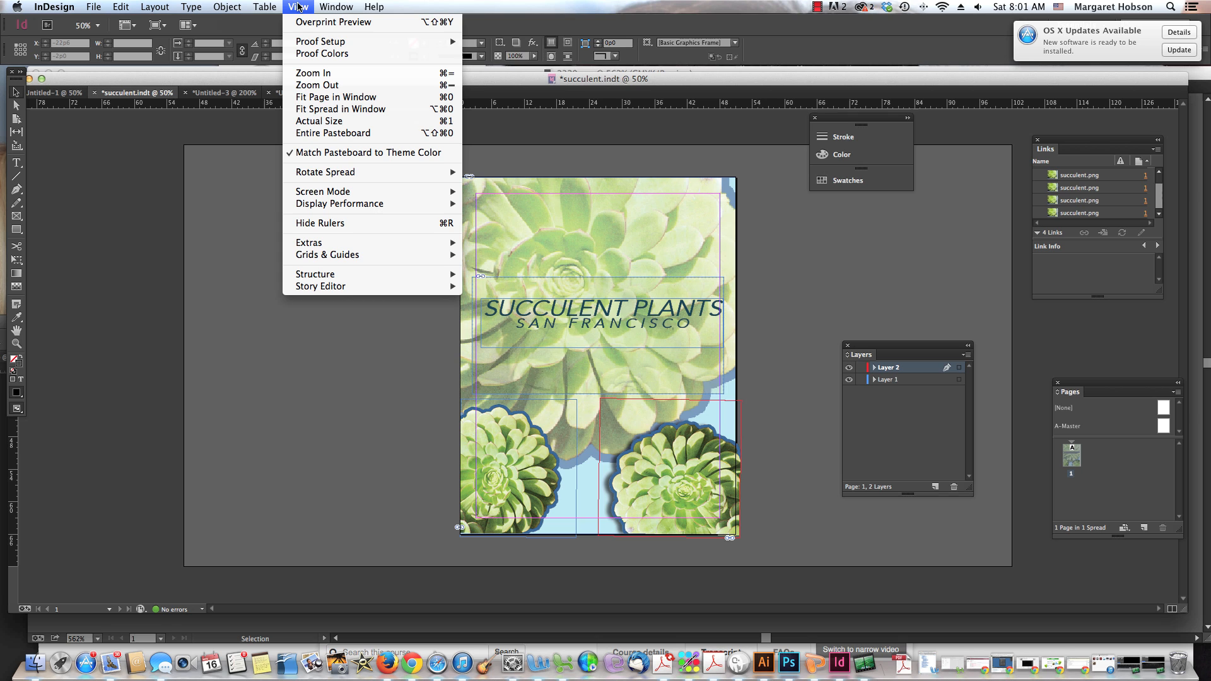
mouse_move(370, 152)
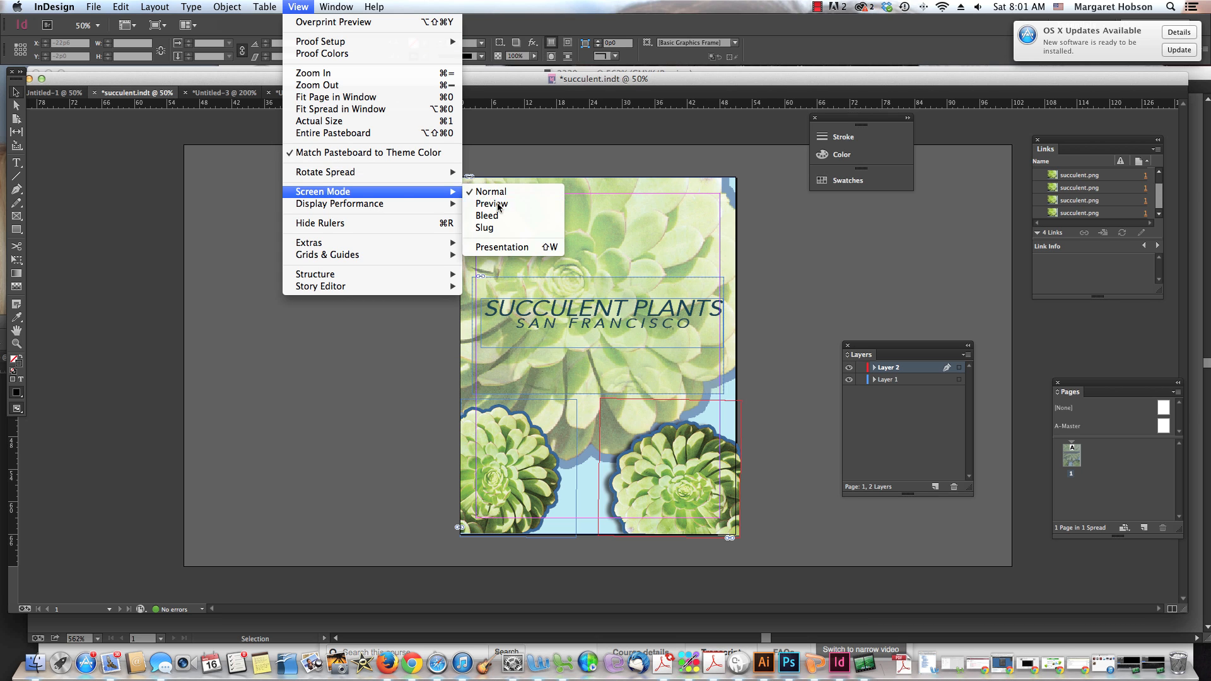
left_click(492, 203)
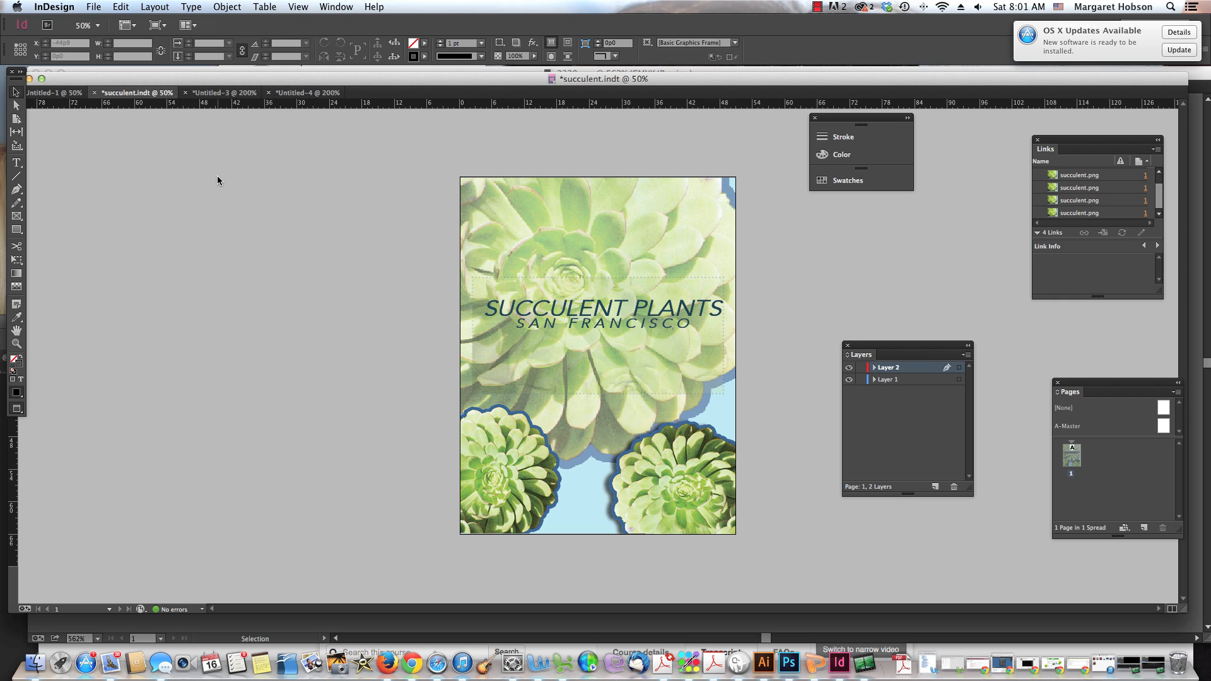
left_click(601, 309)
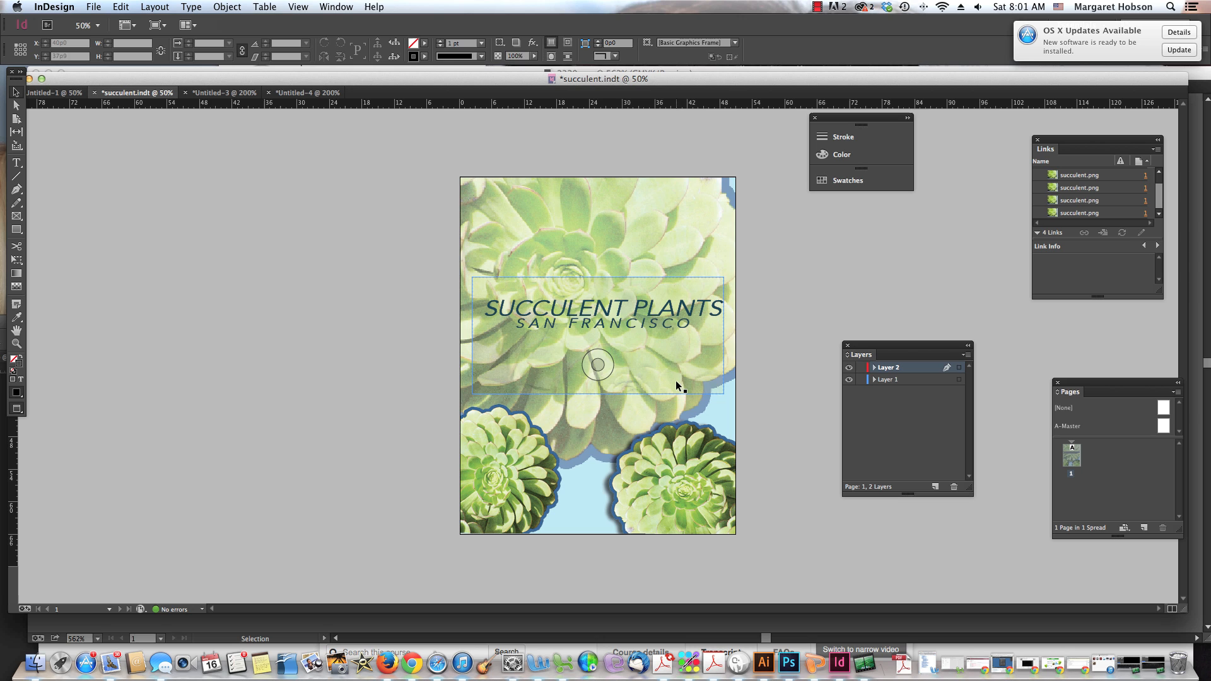
Step: Return the poster to Normal screen mode and bring up the Window menu
left_click(669, 469)
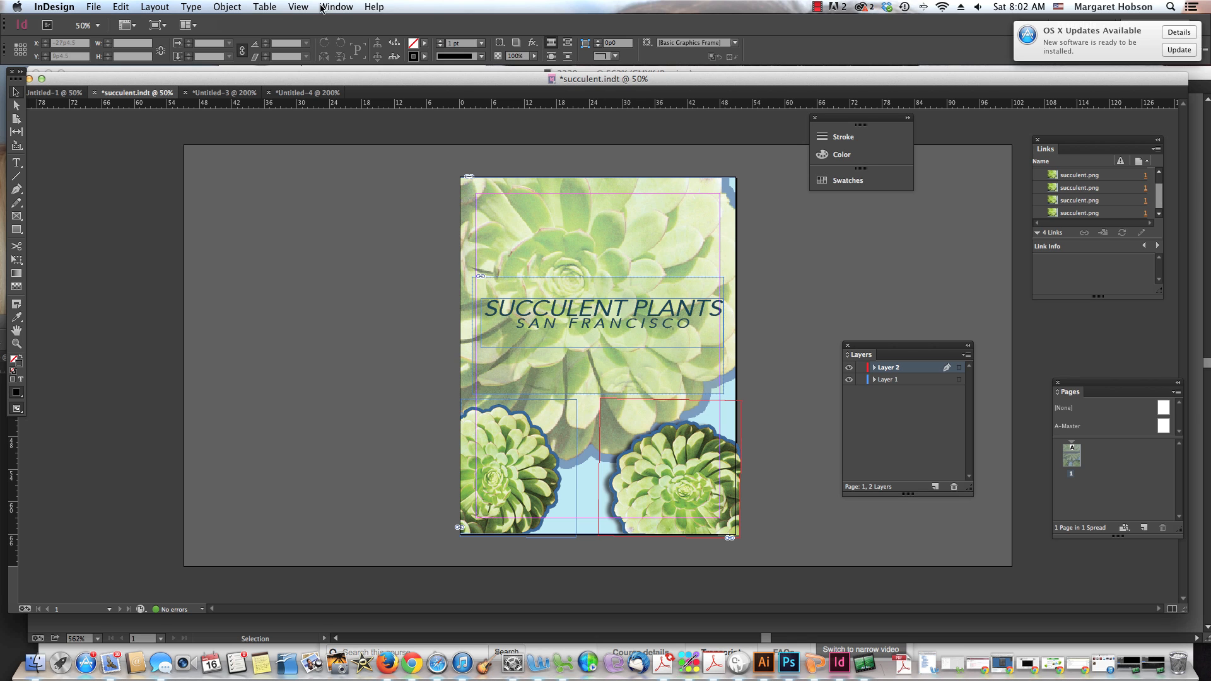
left_click(336, 7)
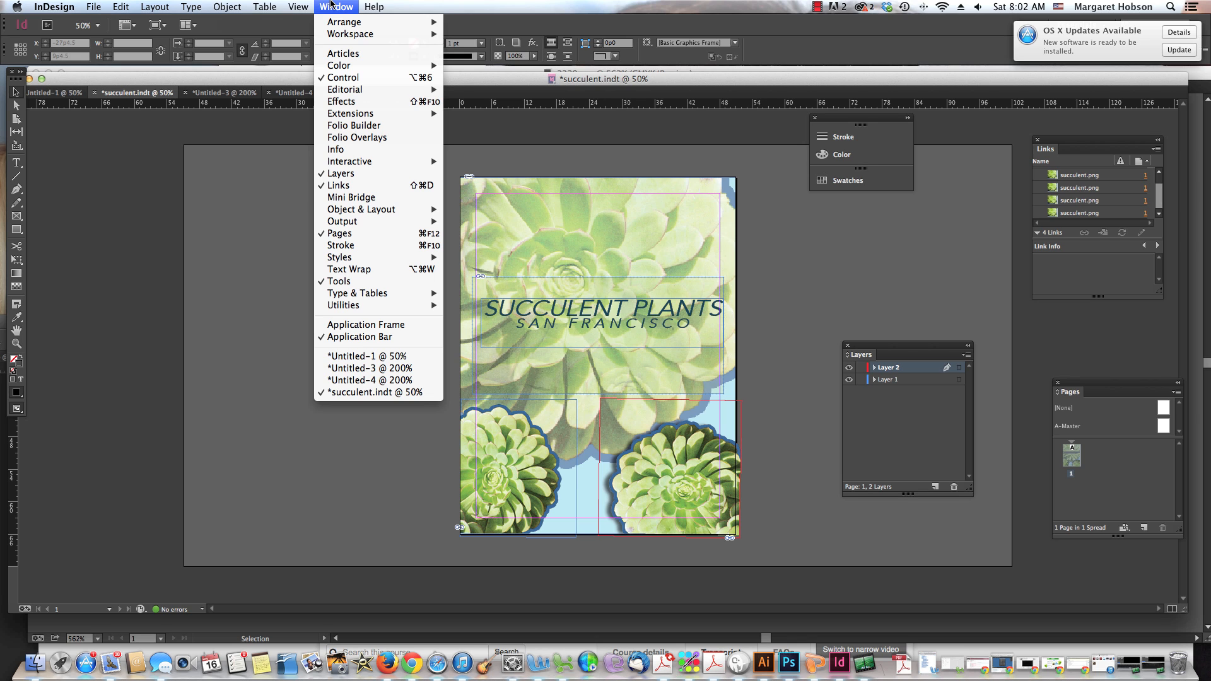
Step: Show the View menu again to reach the Screen Mode choices, including Presentation
left_click(297, 6)
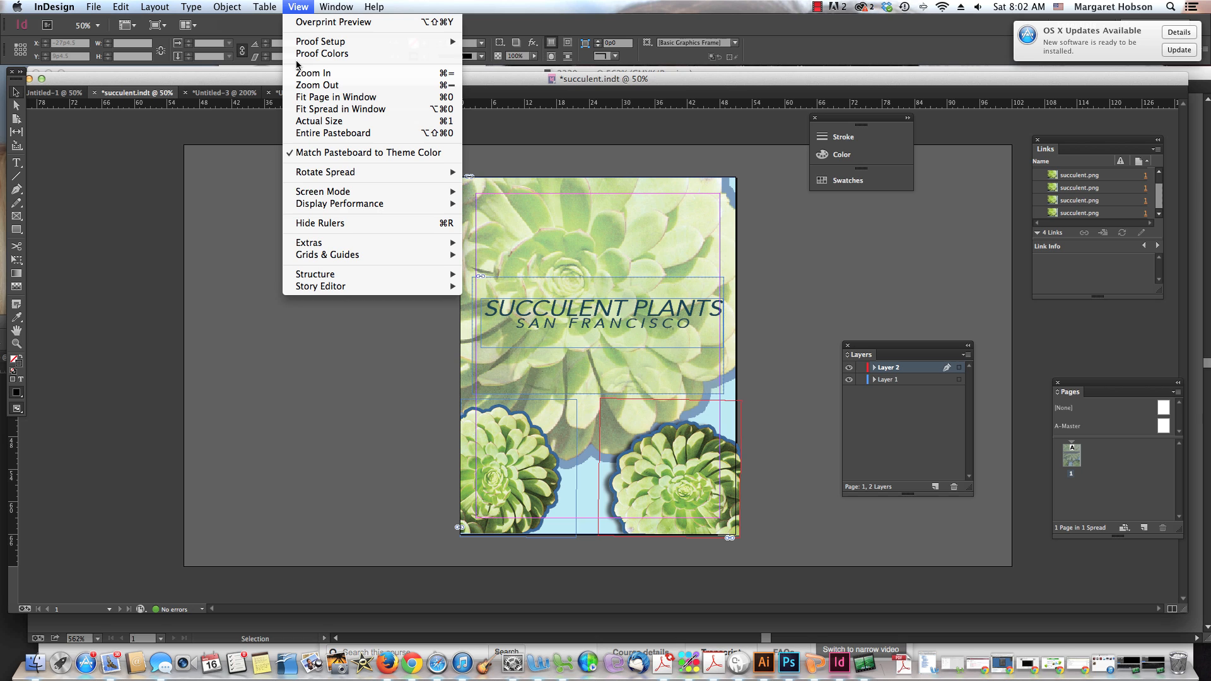
mouse_move(323, 192)
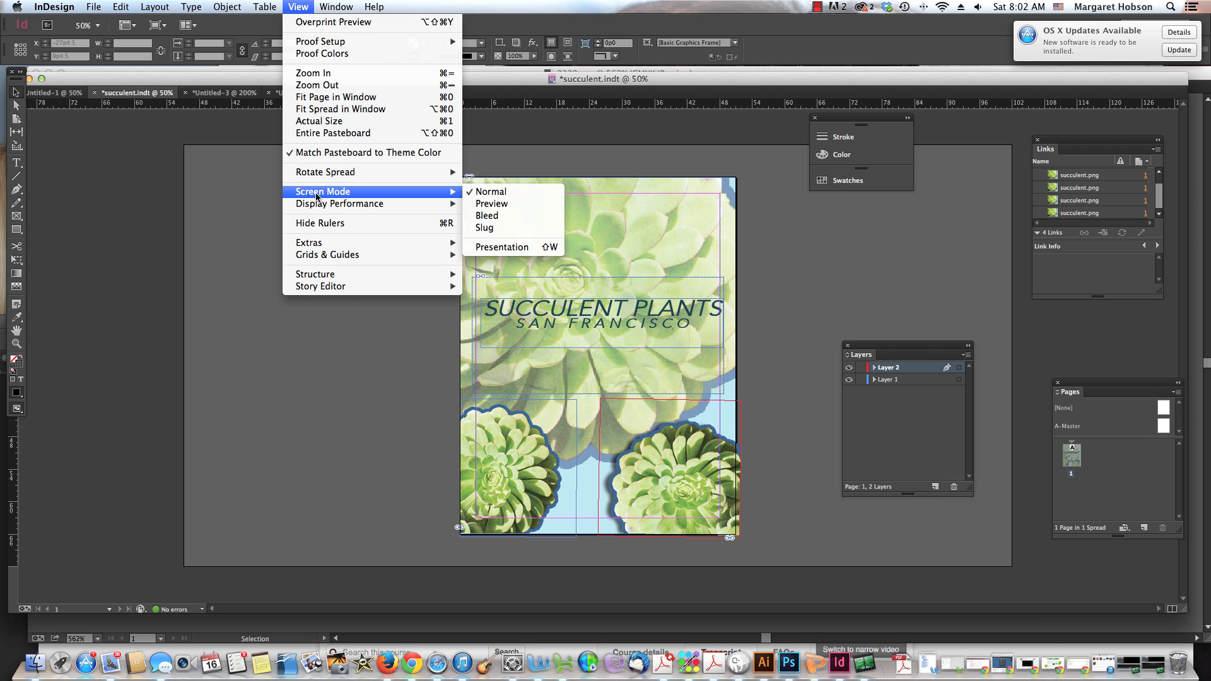